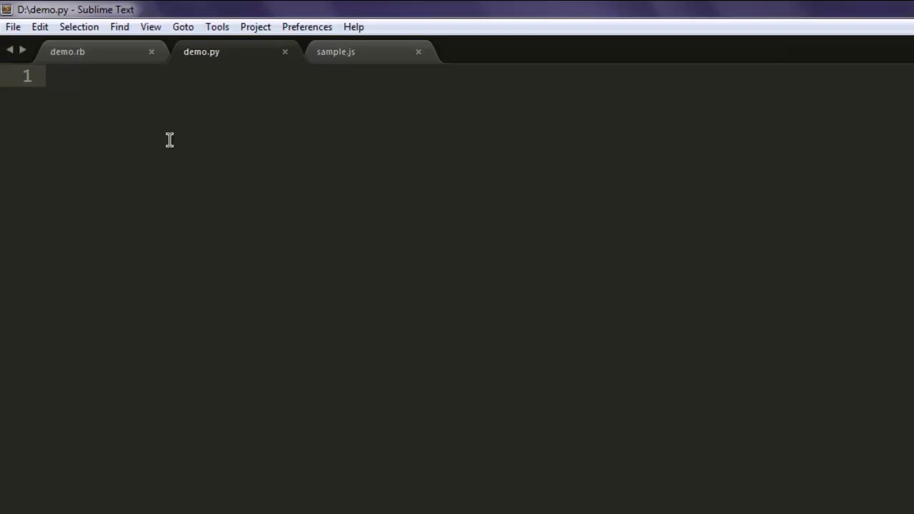
Step: Add 'import sys' plus wildcard imports from PySide.QtCore and PySide.QtGui, followed by a blank line
text(import sys)
text(from Py)
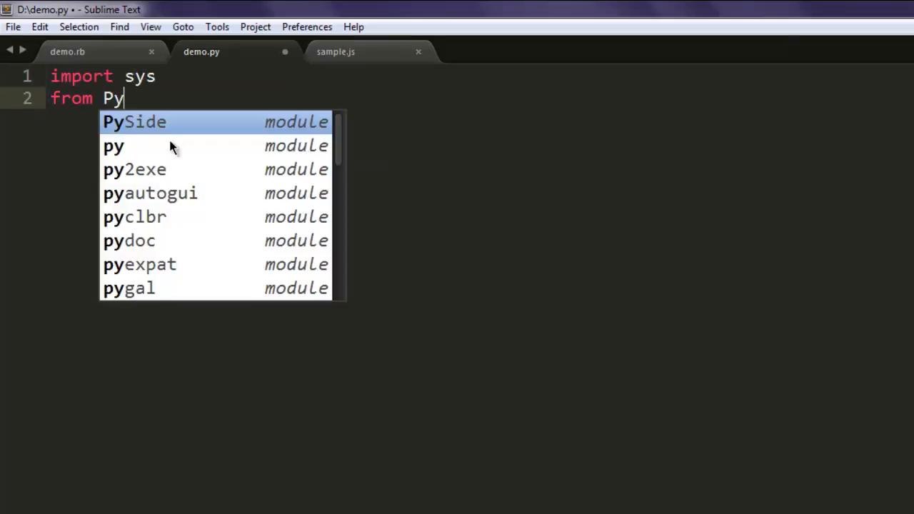
text(Side.Q)
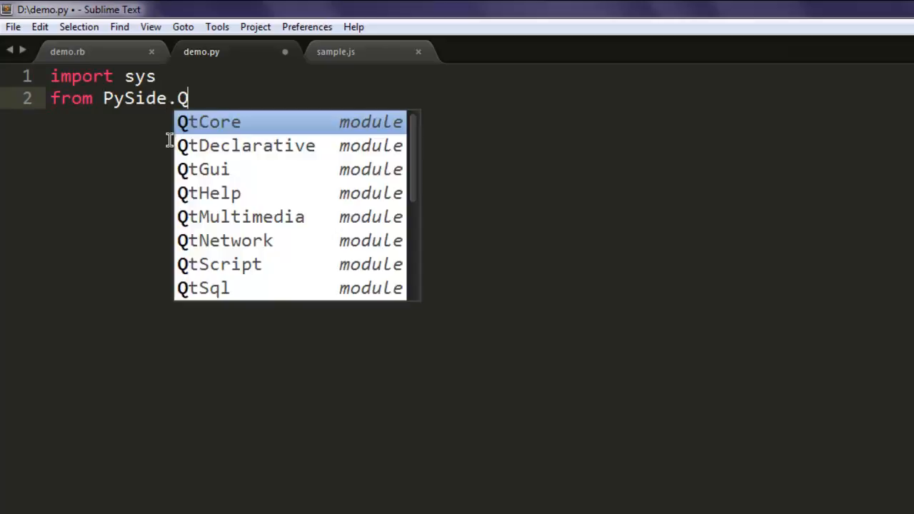
text(tCore import*)
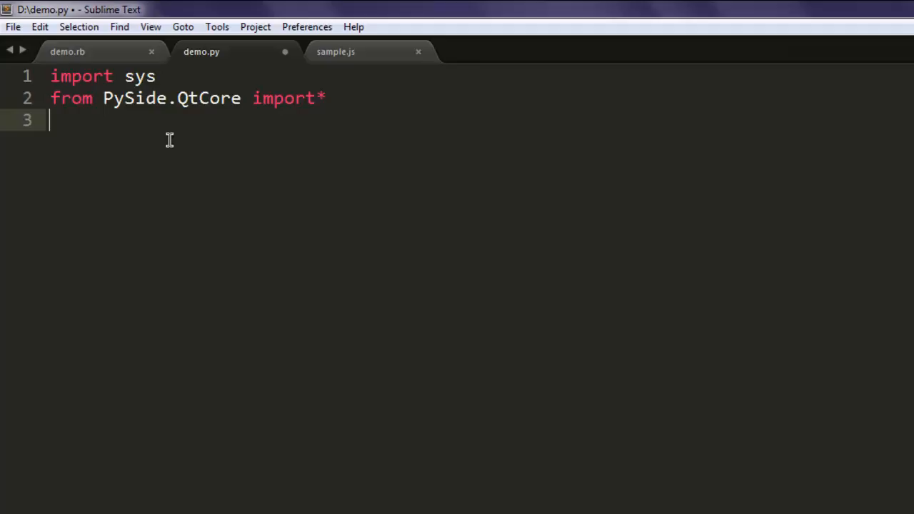
text(from P)
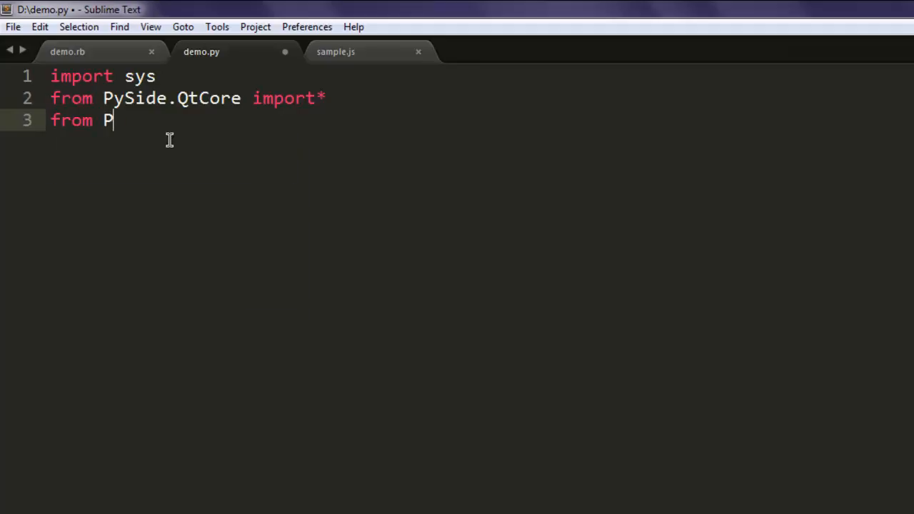
text(ySide.QtGu)
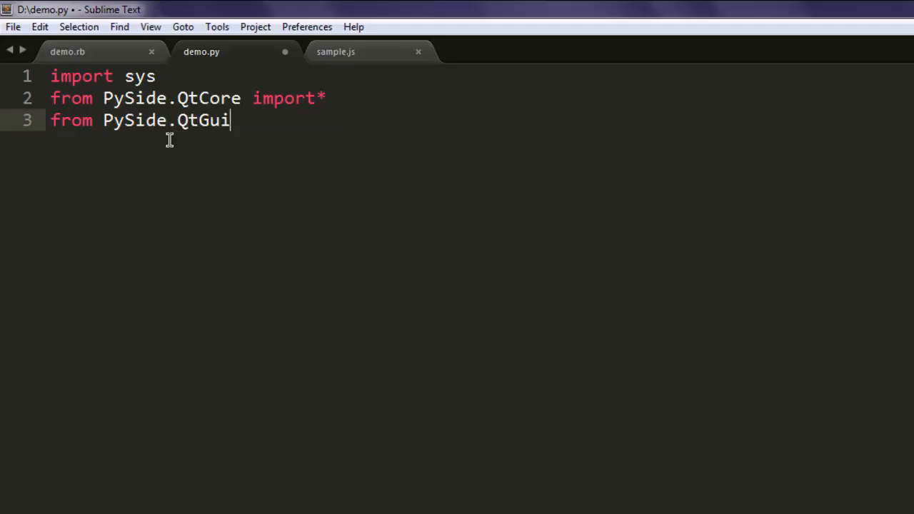
text(import*)
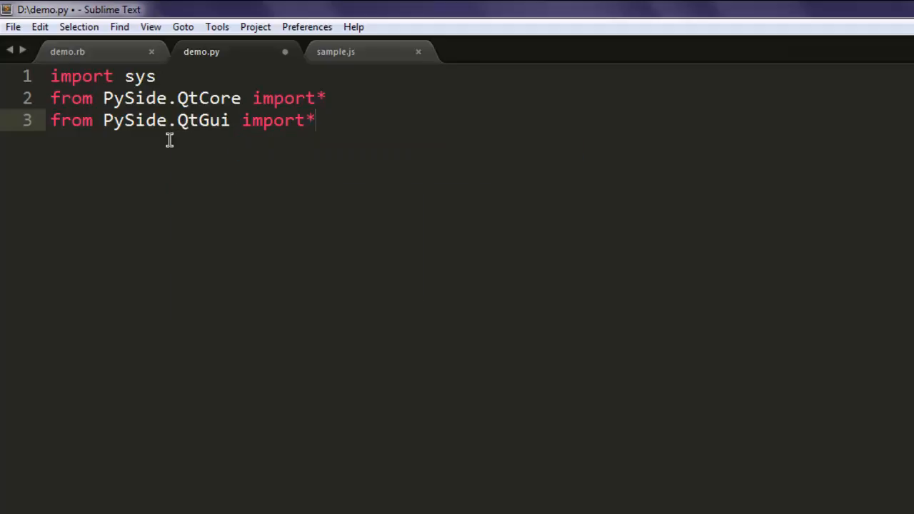
key(Enter)
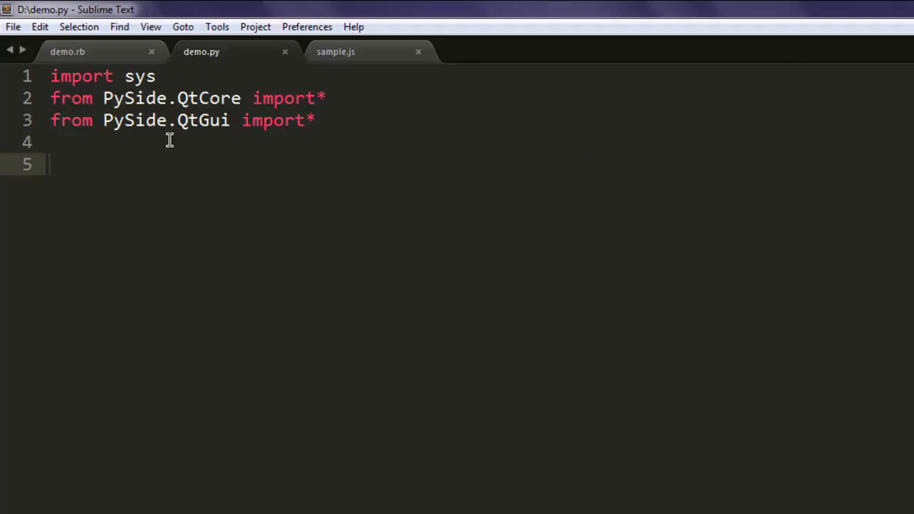
Step: Write app = QApplication(sys.argv) and save the file
text(app)
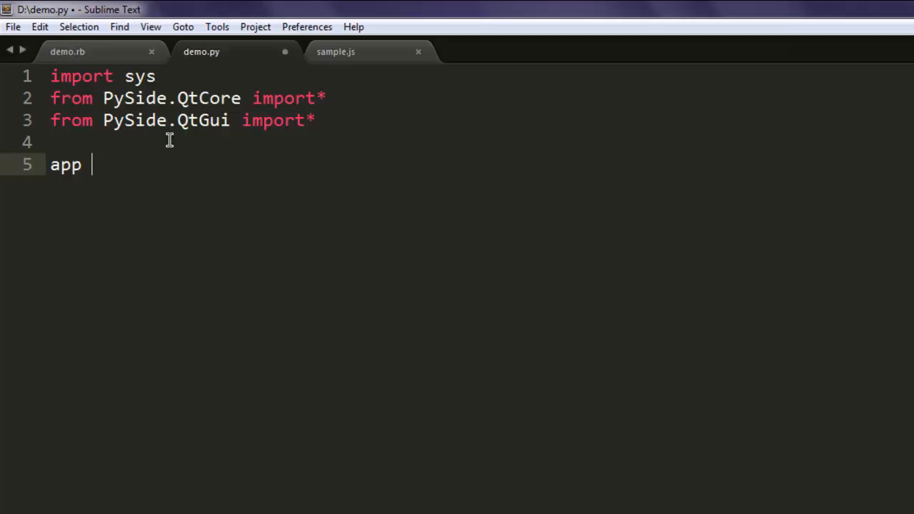
text(= QApplication)
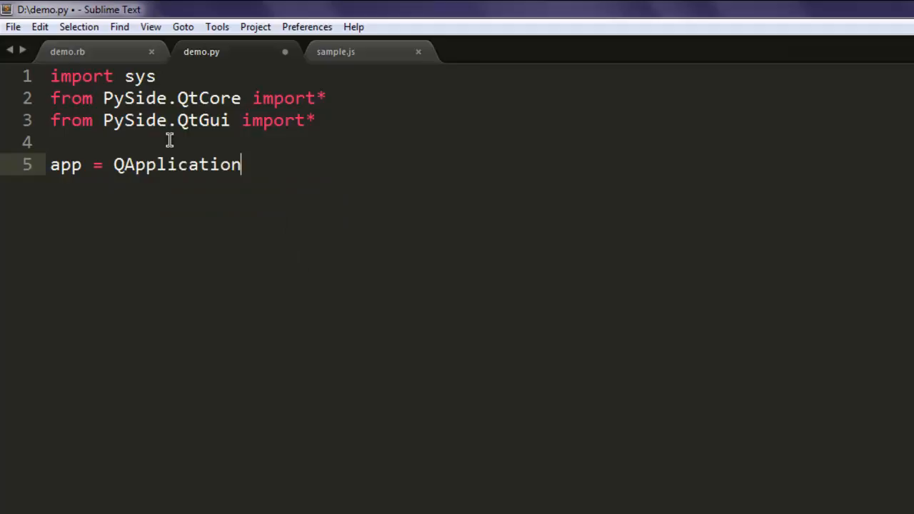
text((sys.a)
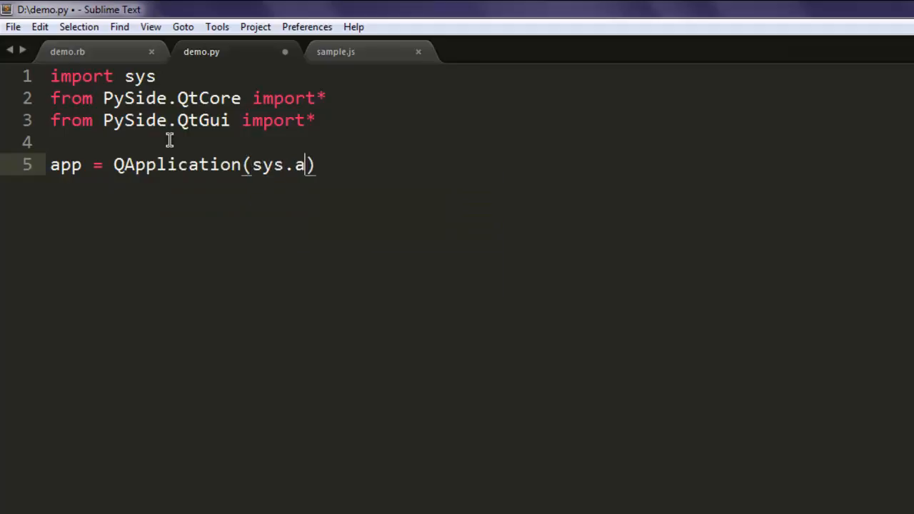
text(rgv)
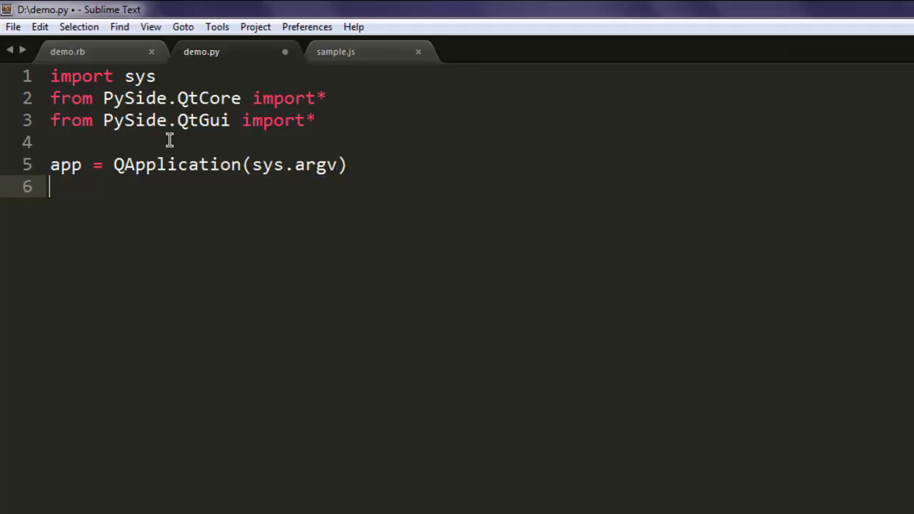
key(ctrl+s)
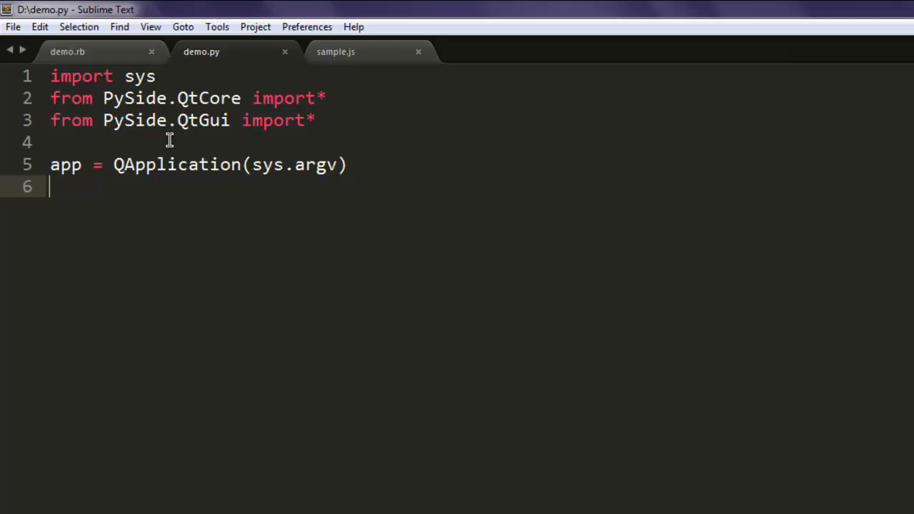
Step: Write msg = QMessageBox() and begin a new msg. line
text(msg)
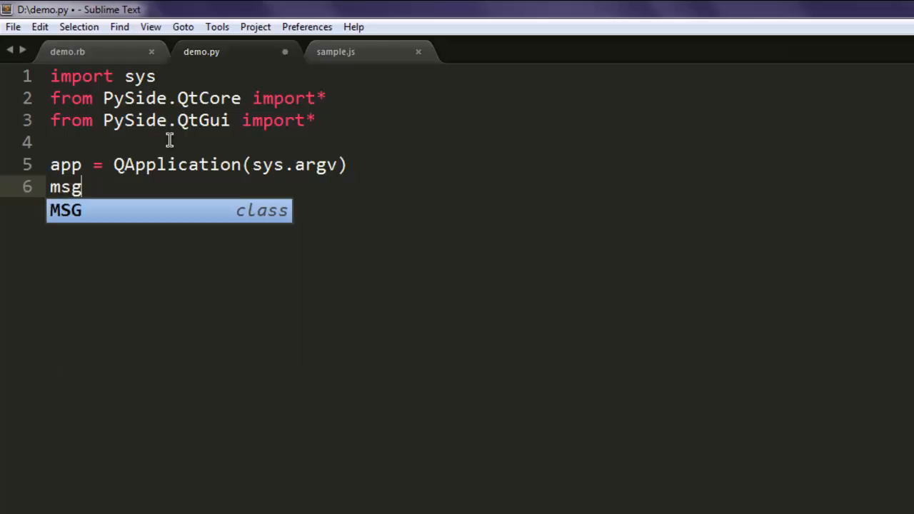
text(= Q)
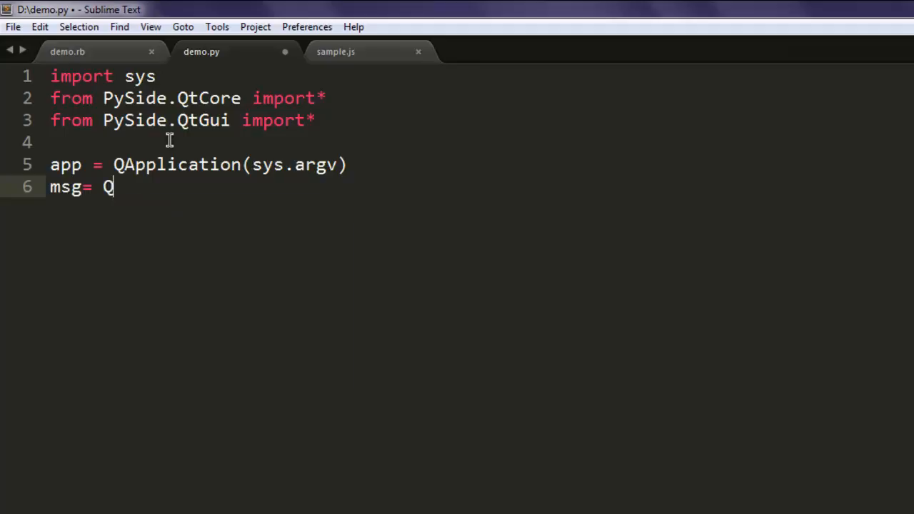
text(MessageBox)
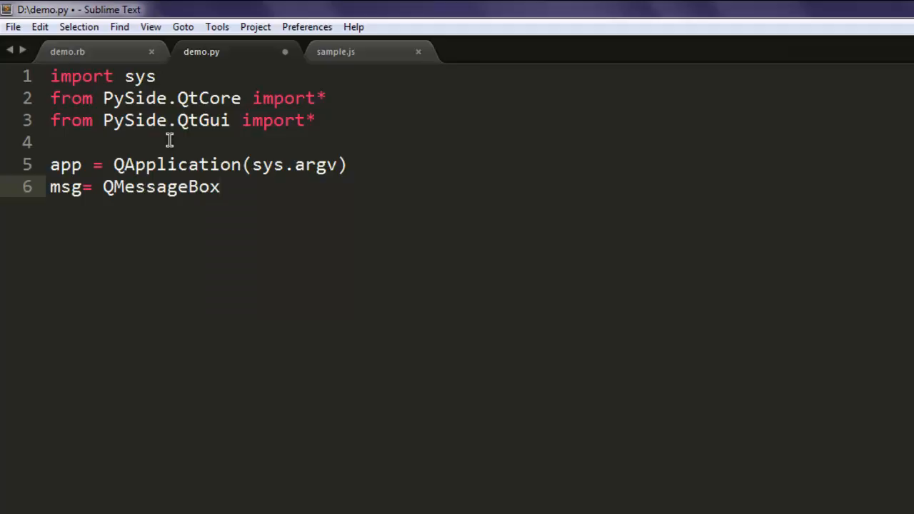
text(())
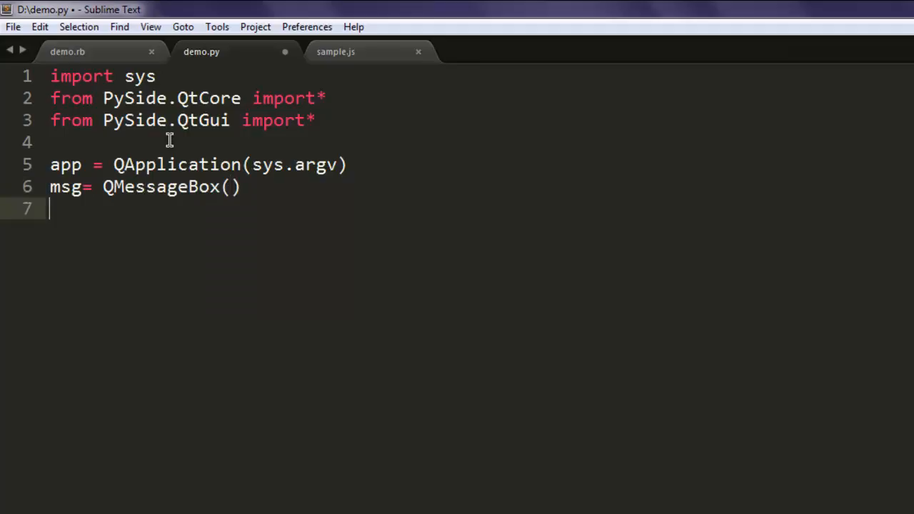
text(msg.)
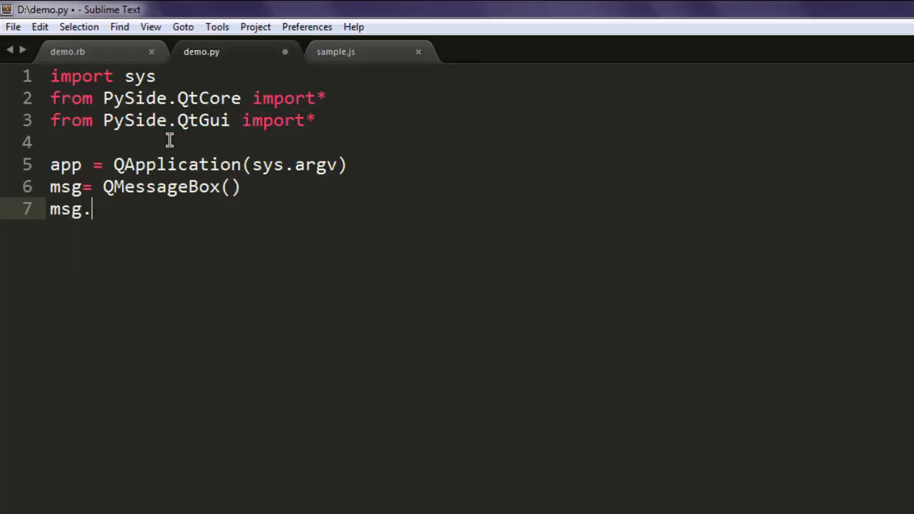
Step: Write msg.setText("This is PySide messagebox") and start the next line
text(setT)
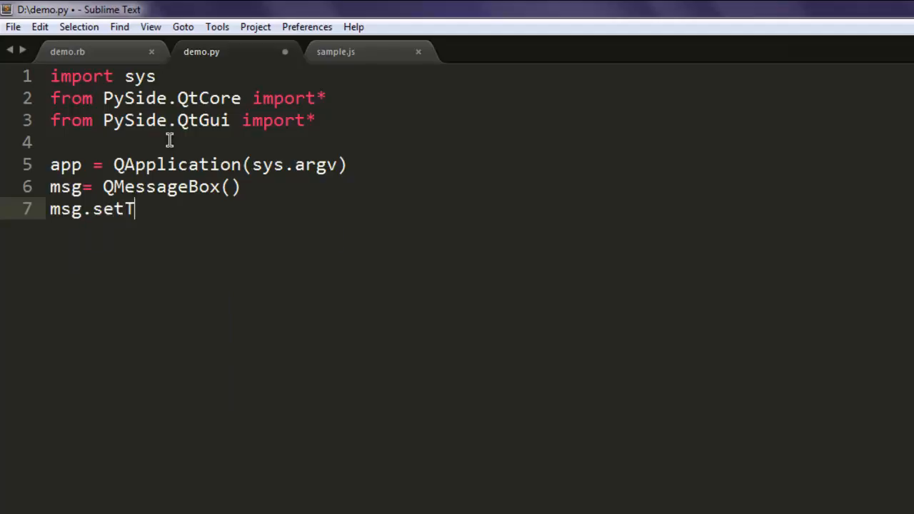
text(ext())
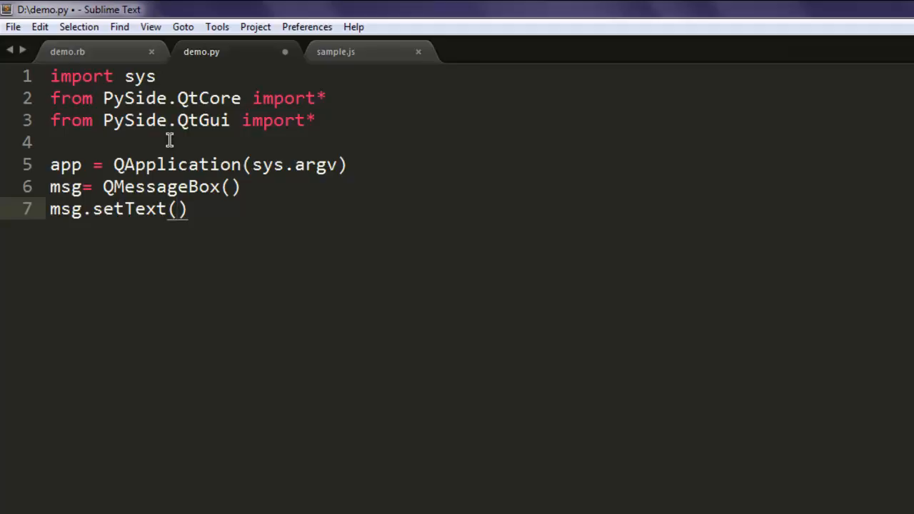
text("")
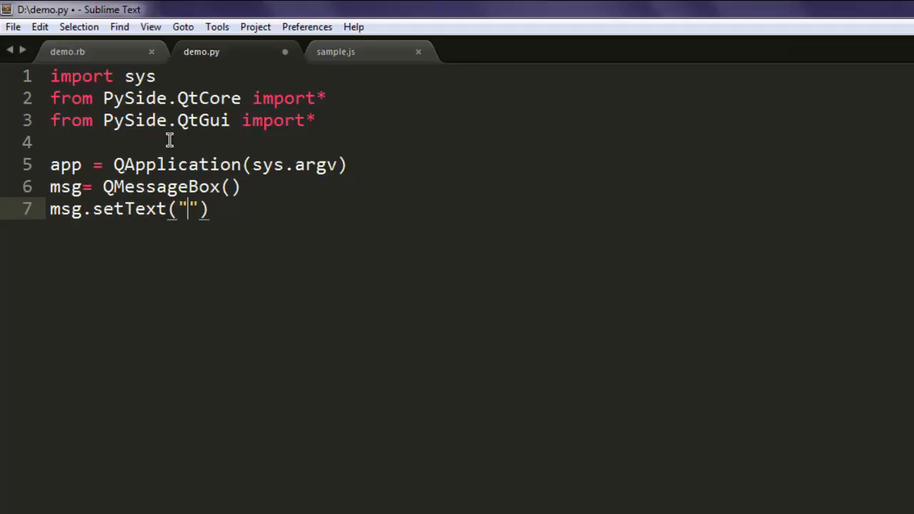
text(This)
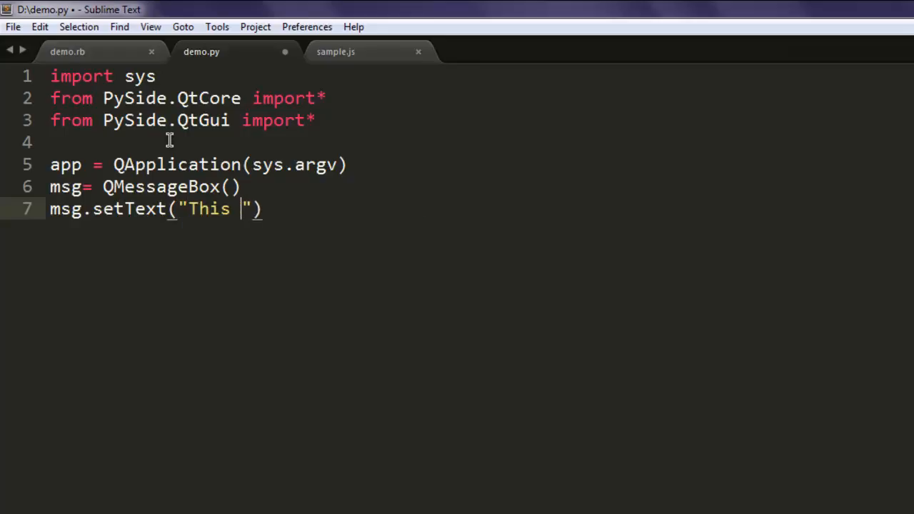
text(is PySide)
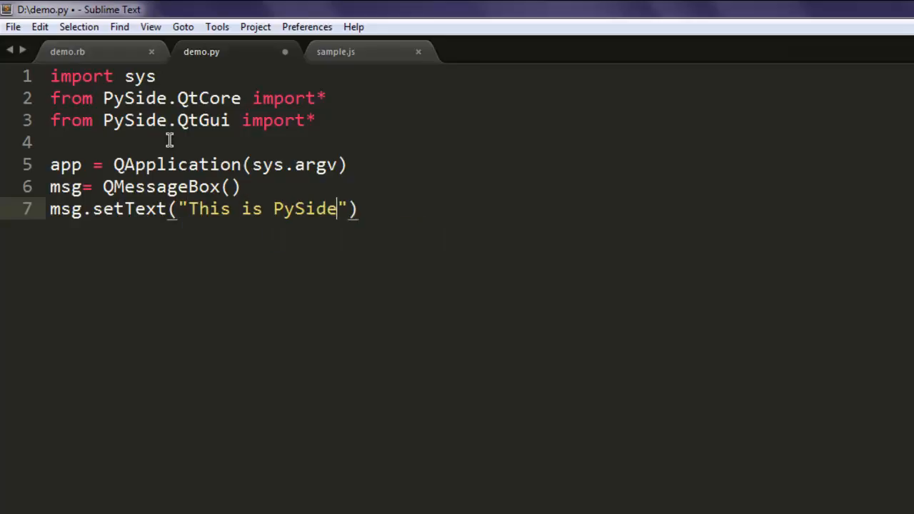
text(messagebox)
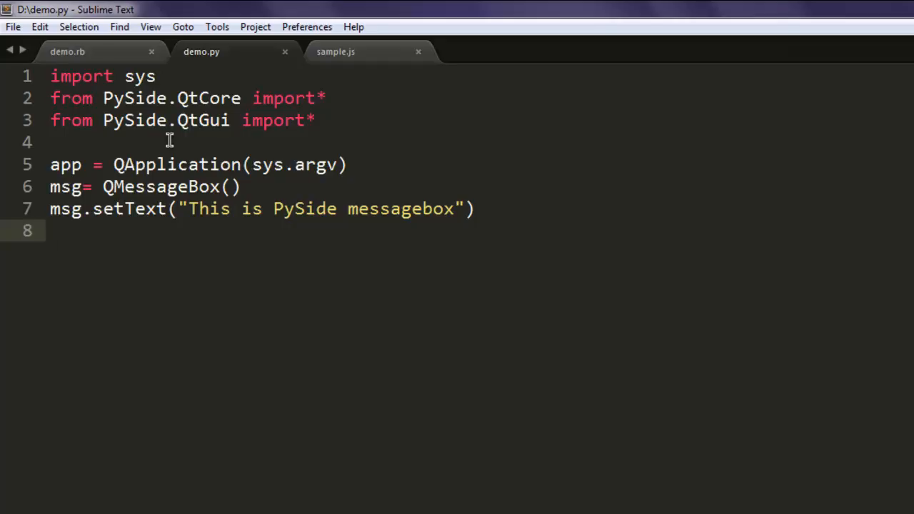
text(m)
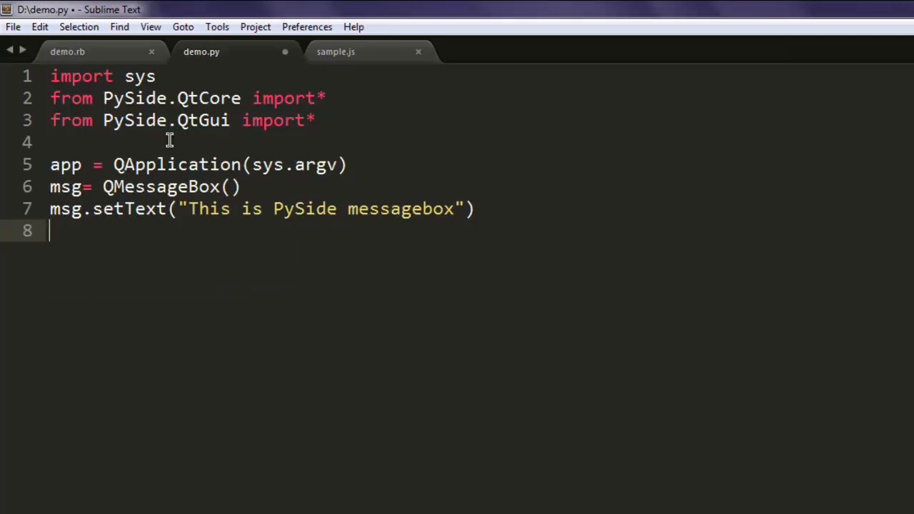
Step: Add a commented-out msg.WindowTitle() line, then begin the msg.show() line
text(msg.)
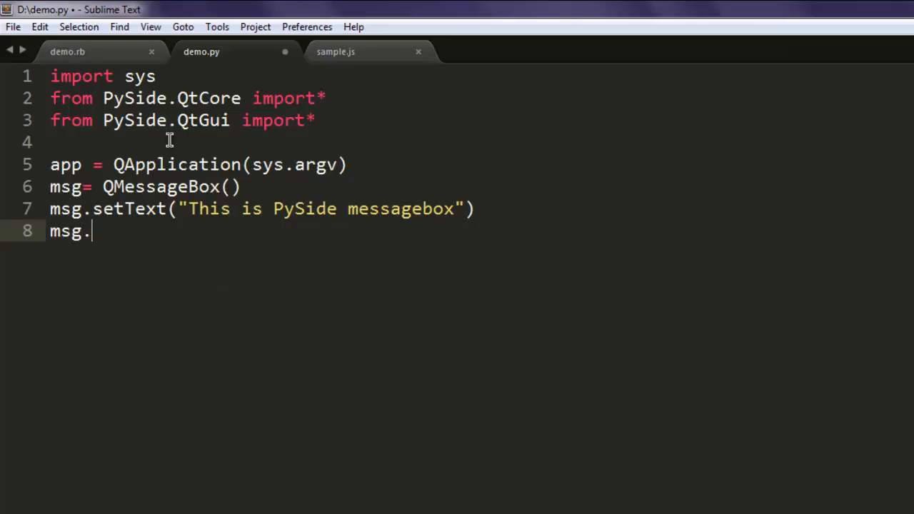
text(Win)
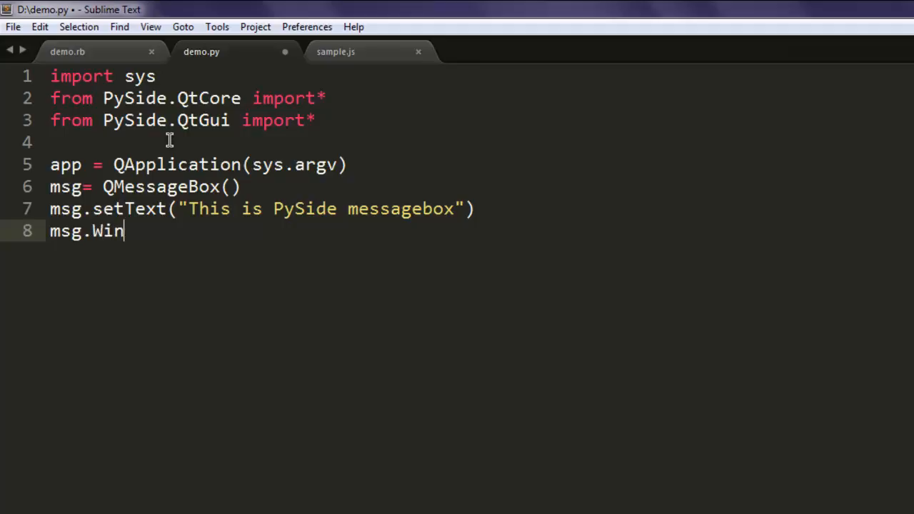
text(dow)
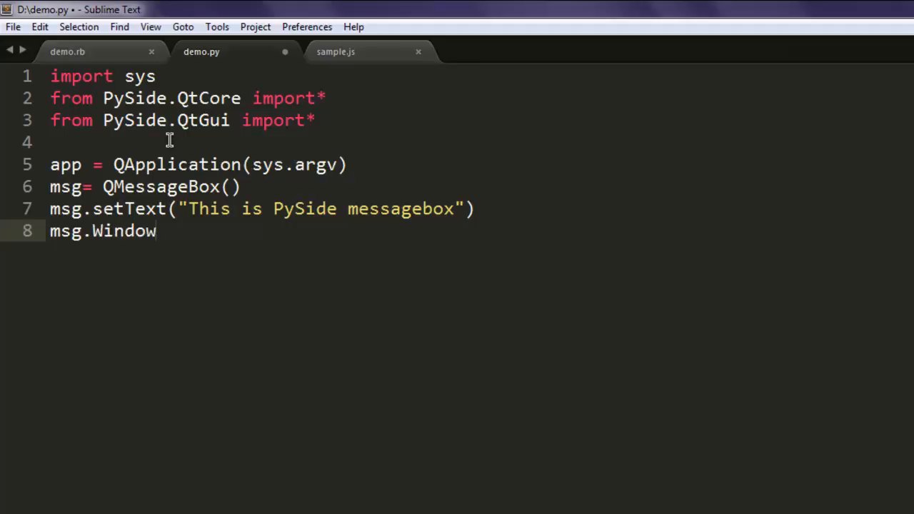
text(Title())
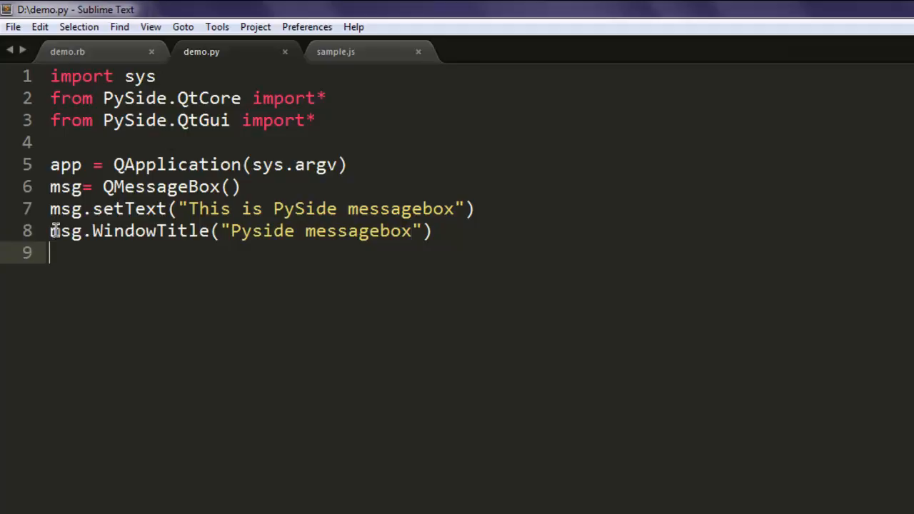
text(#)
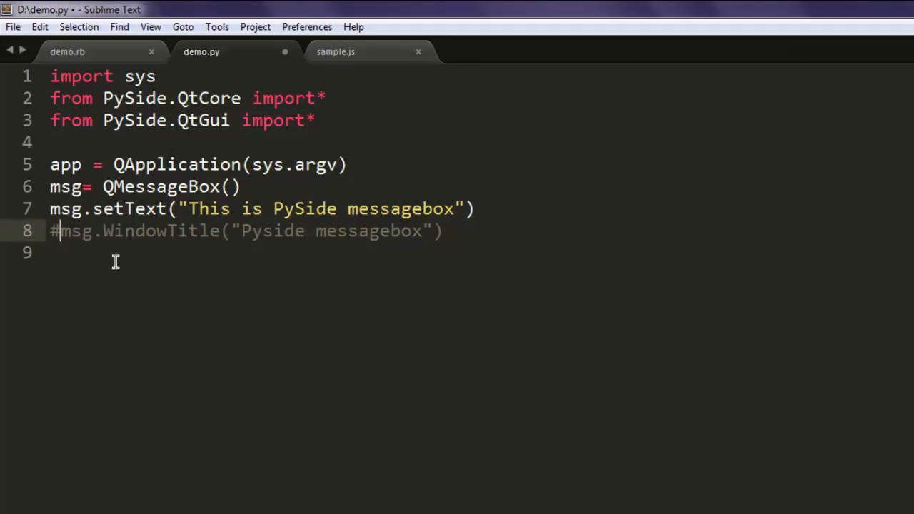
click(443, 231)
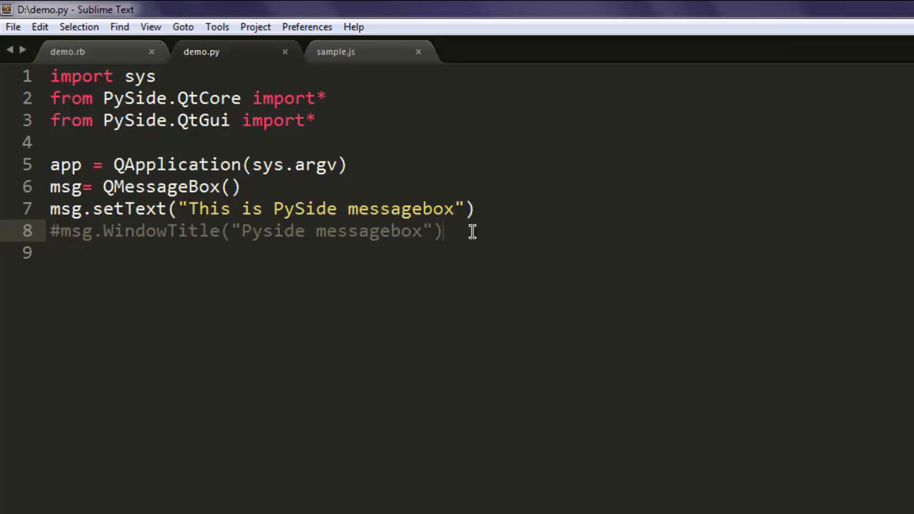
text(msg.show()
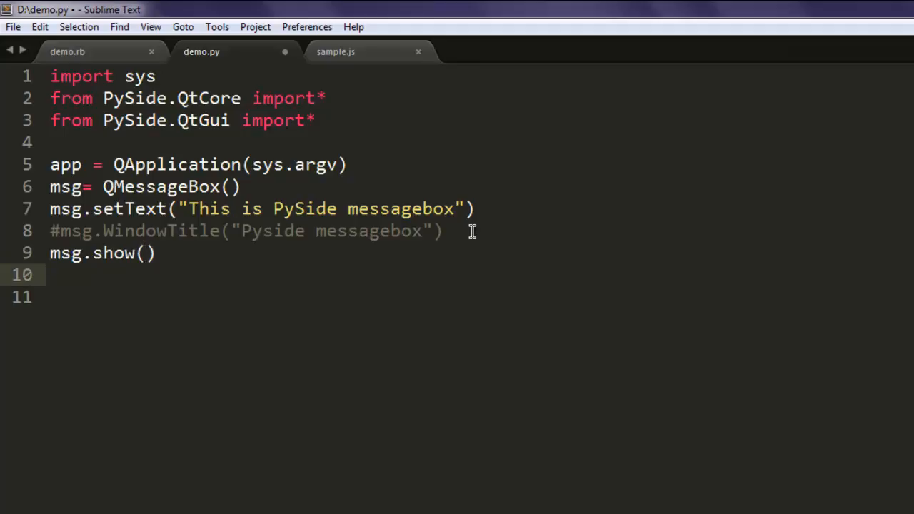
Step: Write app.exec_() to start the application's event loop
text(app.exec)
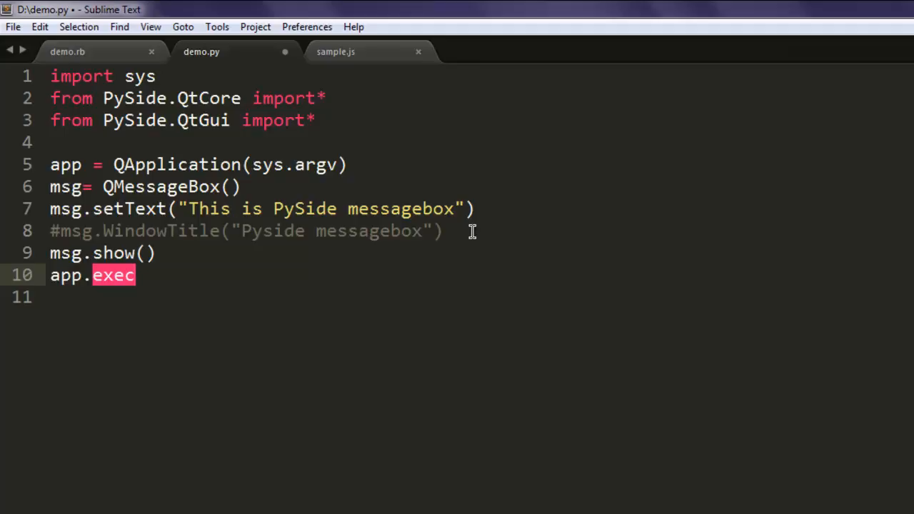
text(_())
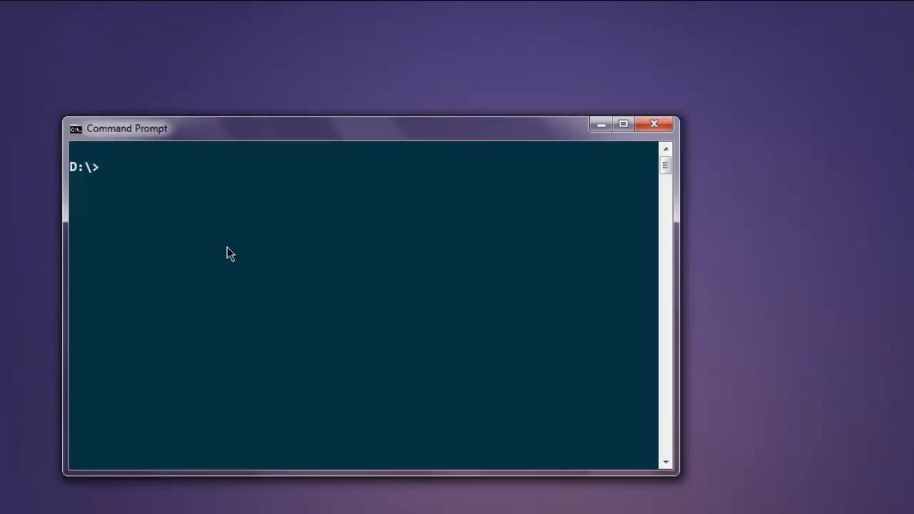
Step: Run python demo.py and close the 'This is PySide messagebox' dialog with OK
text(python demo.py)
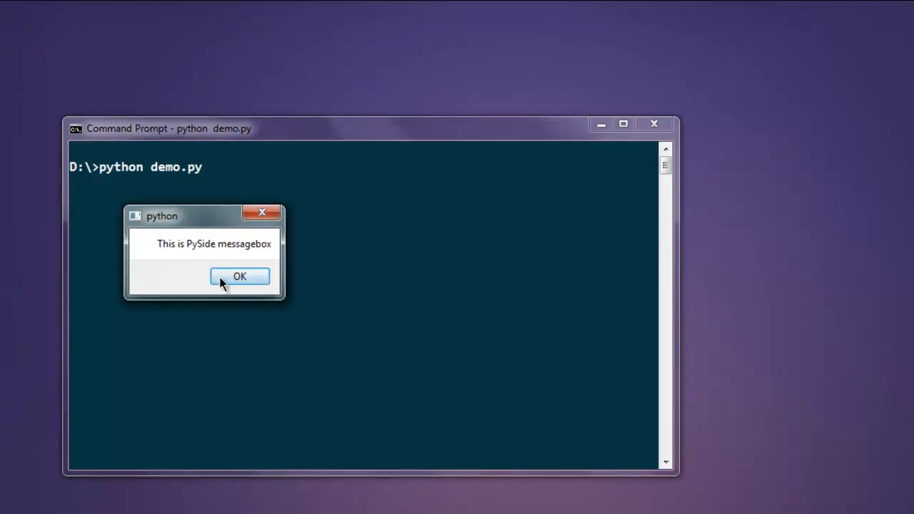
mouse_move(241, 291)
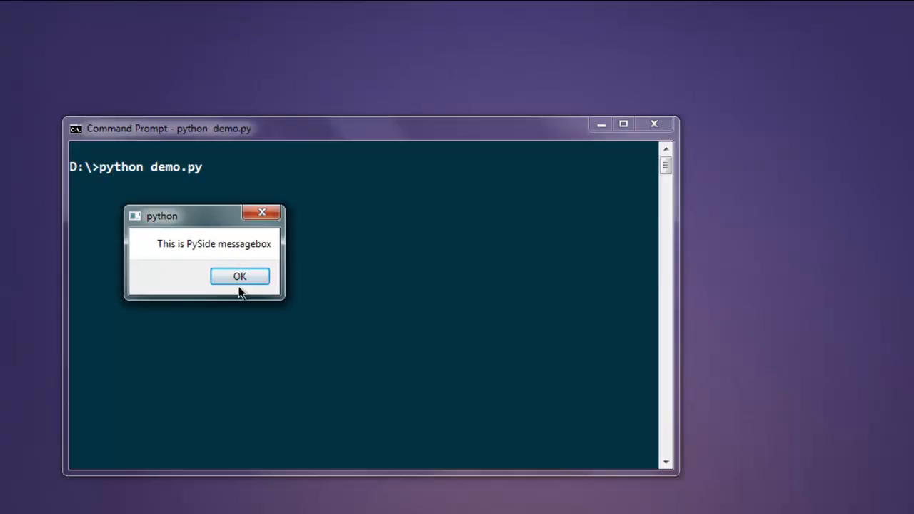
mouse_move(264, 275)
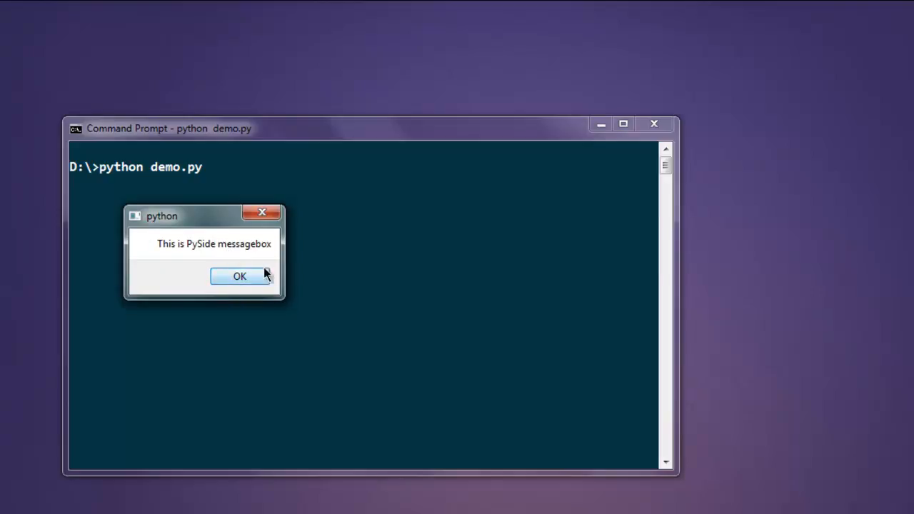
mouse_move(230, 252)
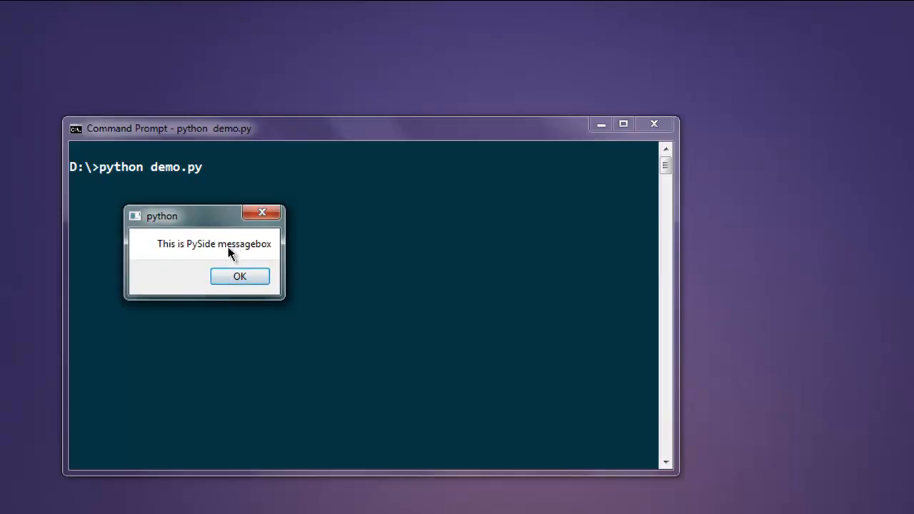
mouse_move(206, 309)
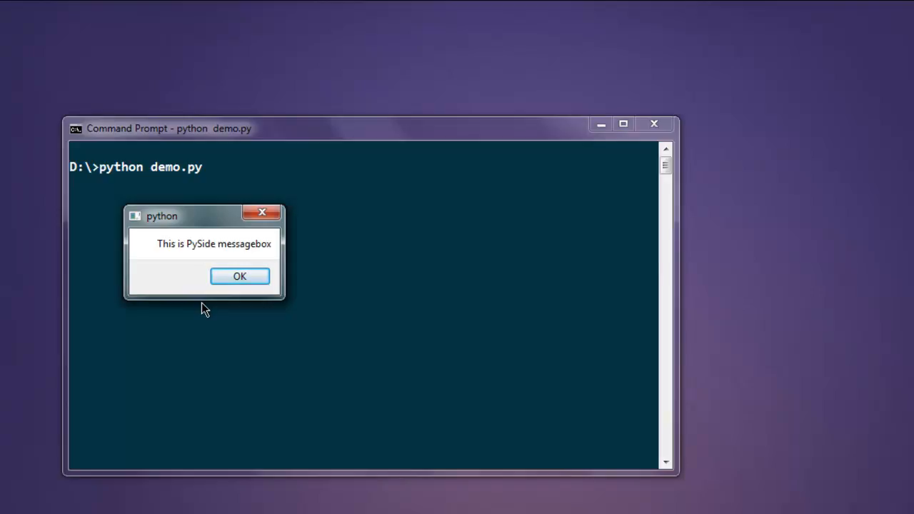
click(240, 277)
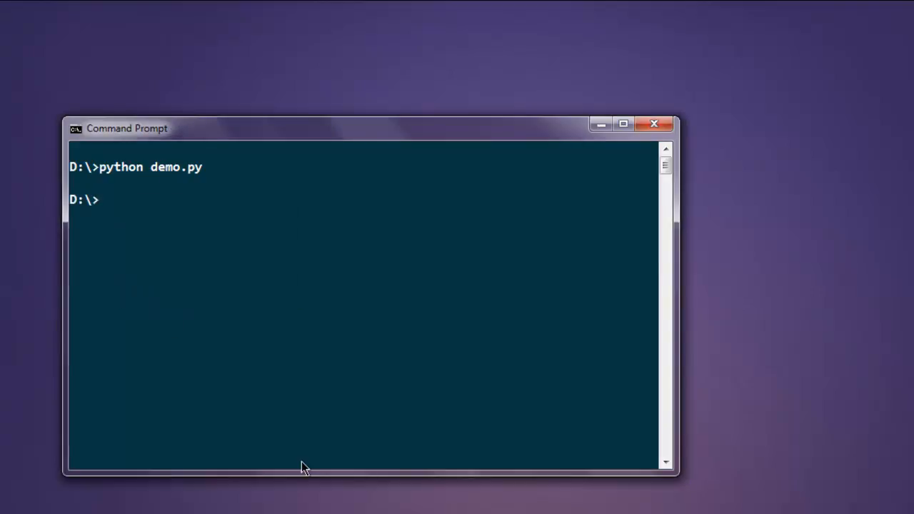